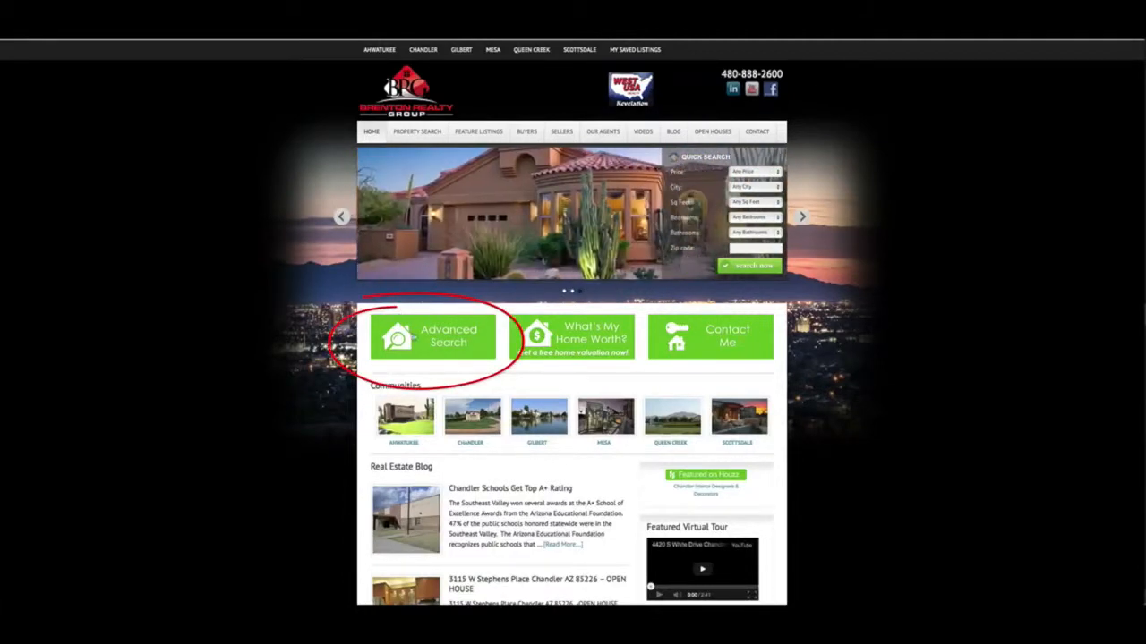
# Fill the advanced search with ZIP 852, a minimum bedroom count and the Gated feature.
pyautogui.click(449, 336)
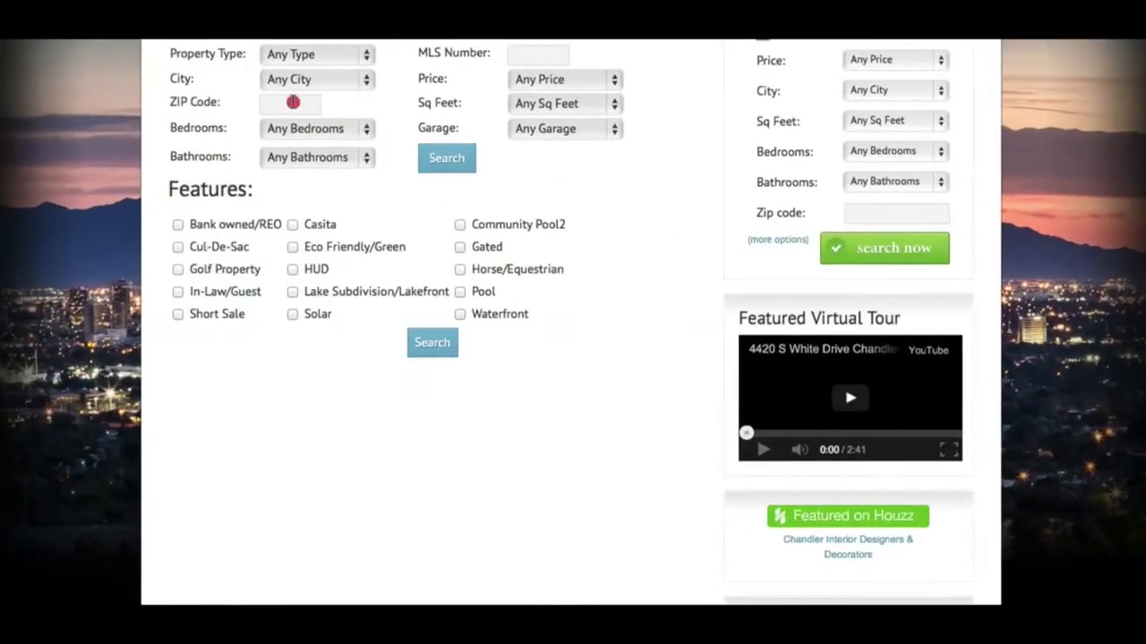
pyautogui.write('85248')
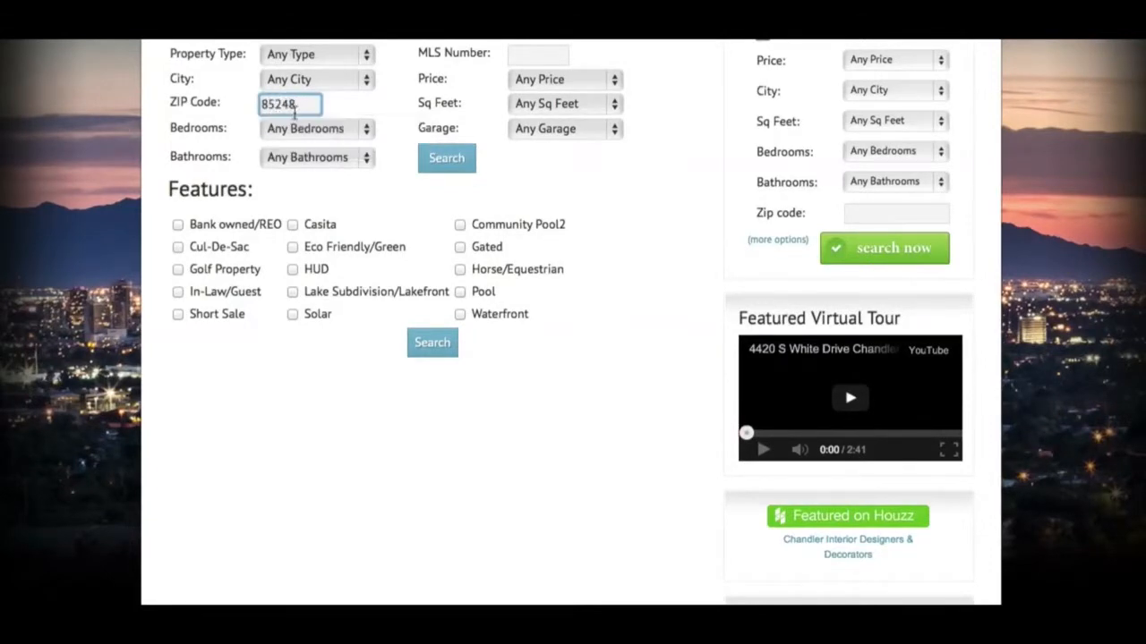
pyautogui.click(316, 128)
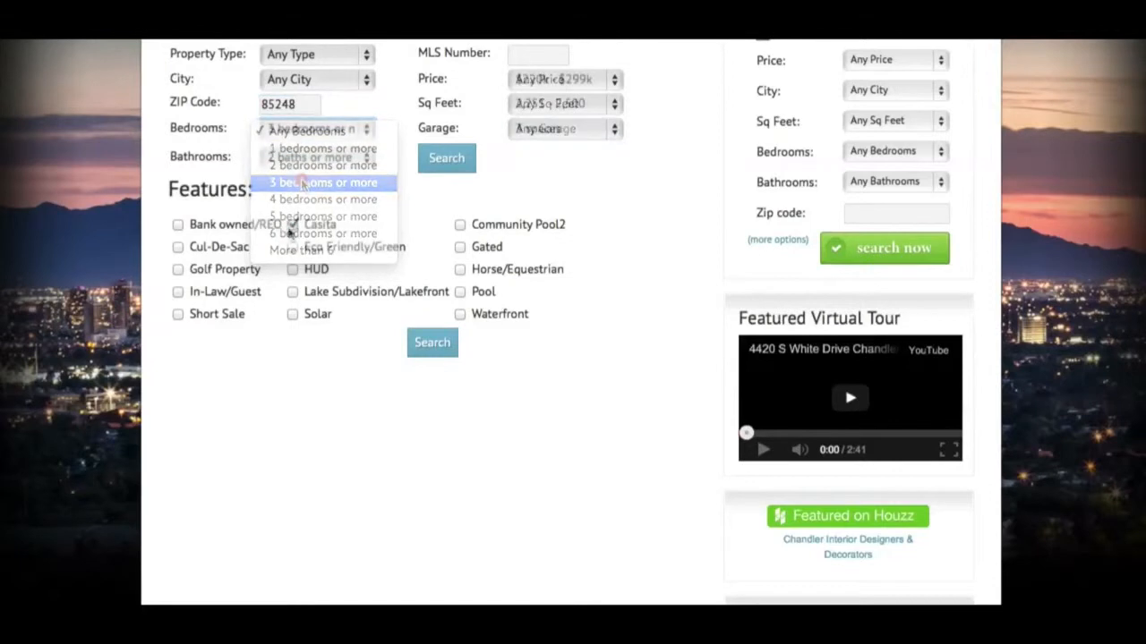
pyautogui.click(322, 182)
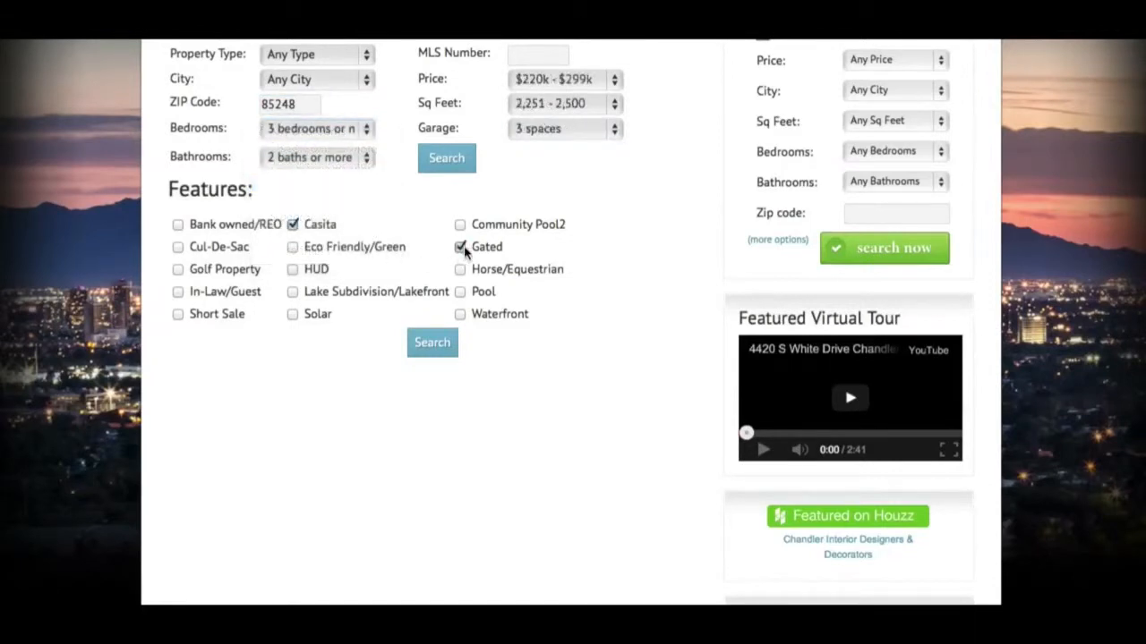
# Return to the home page and enter 1234 in the free home valuation form.
pyautogui.click(293, 314)
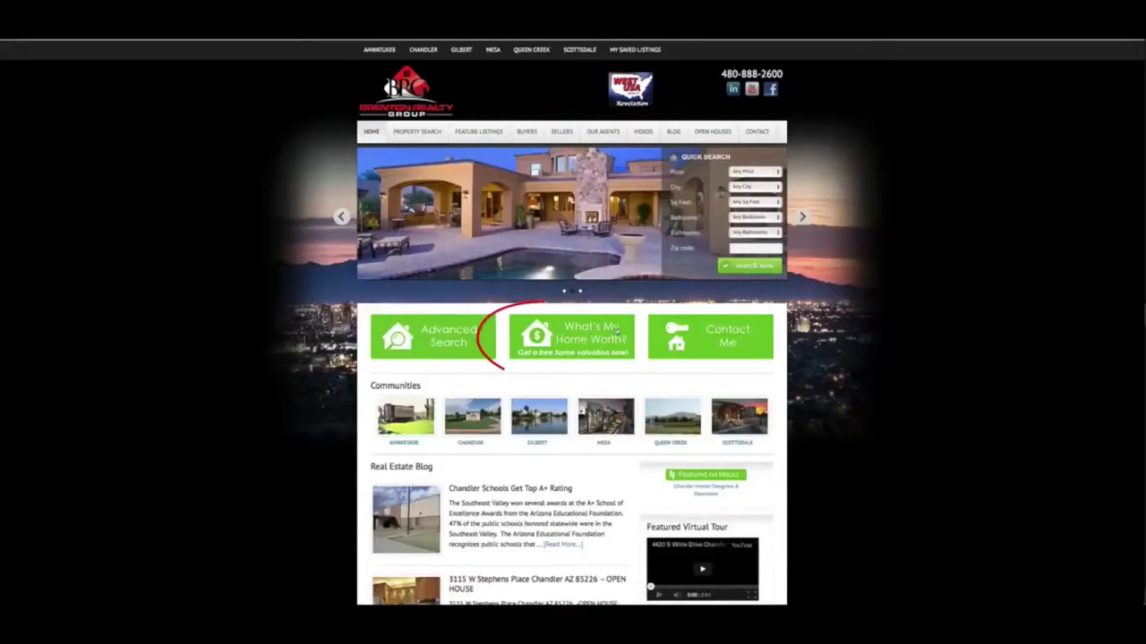
pyautogui.click(571, 336)
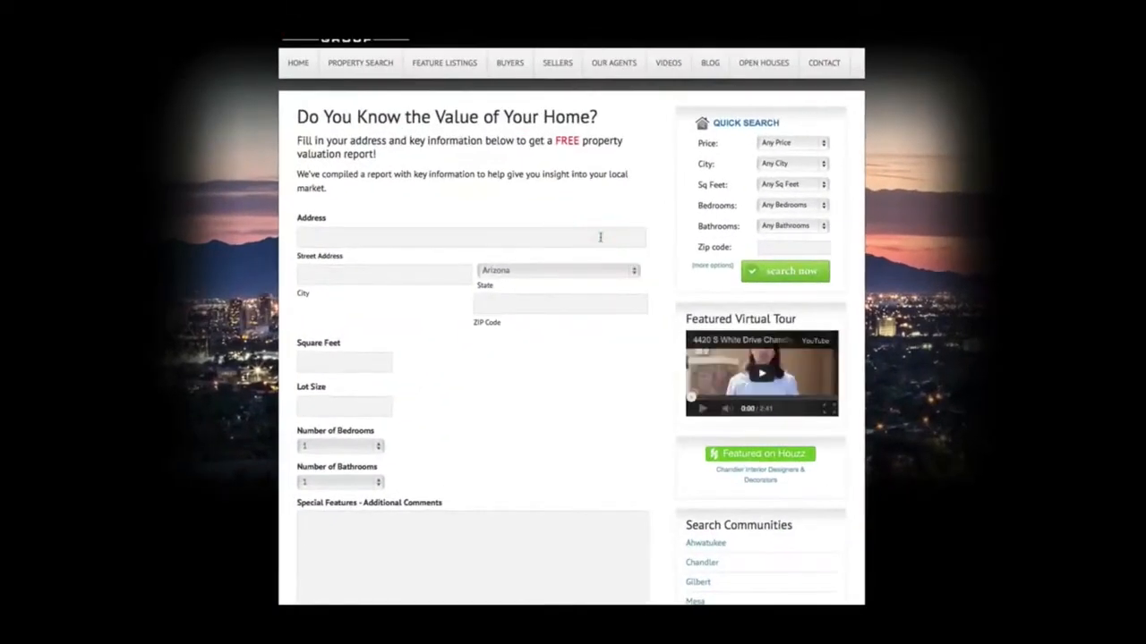
pyautogui.write('1234')
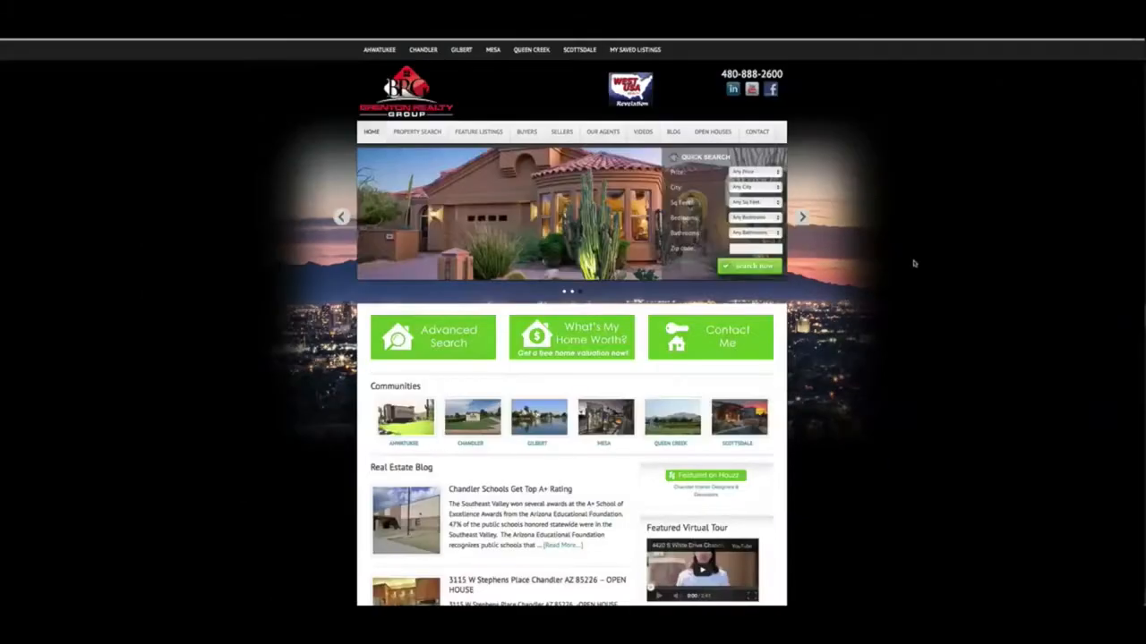
# Open the Contact Me form and enter 'john' as the first name.
pyautogui.click(709, 337)
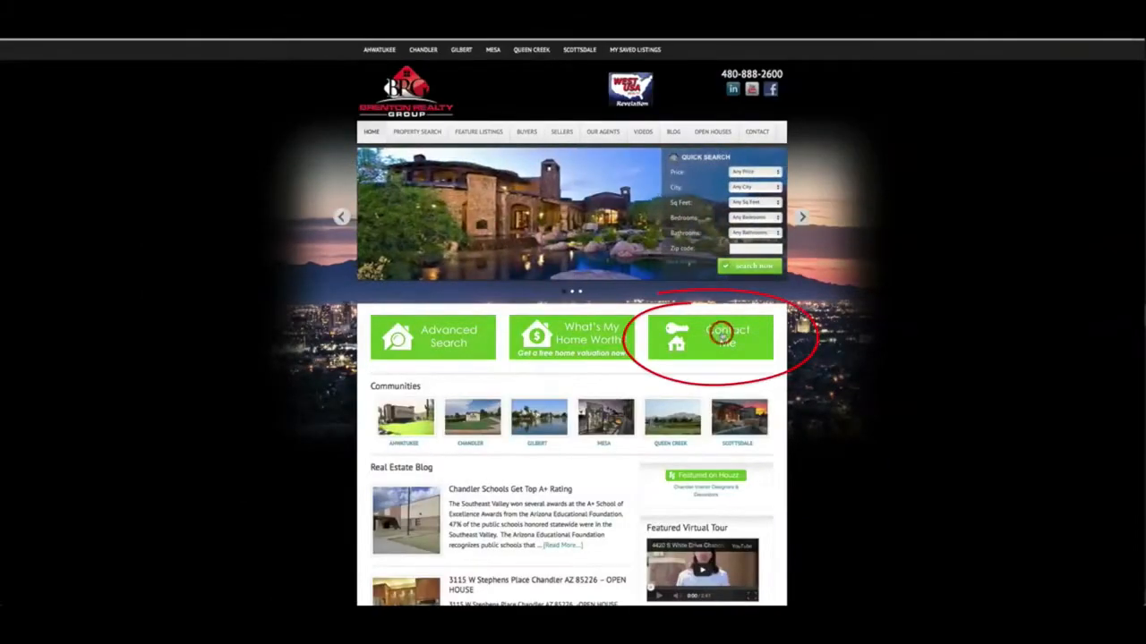
pyautogui.click(709, 337)
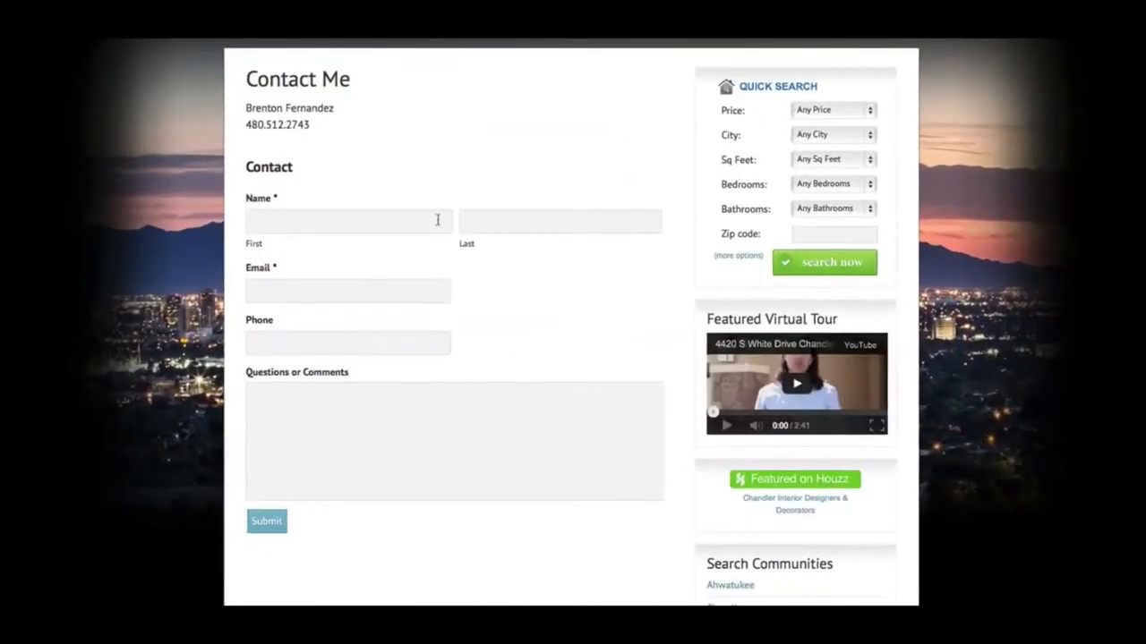
pyautogui.write('john')
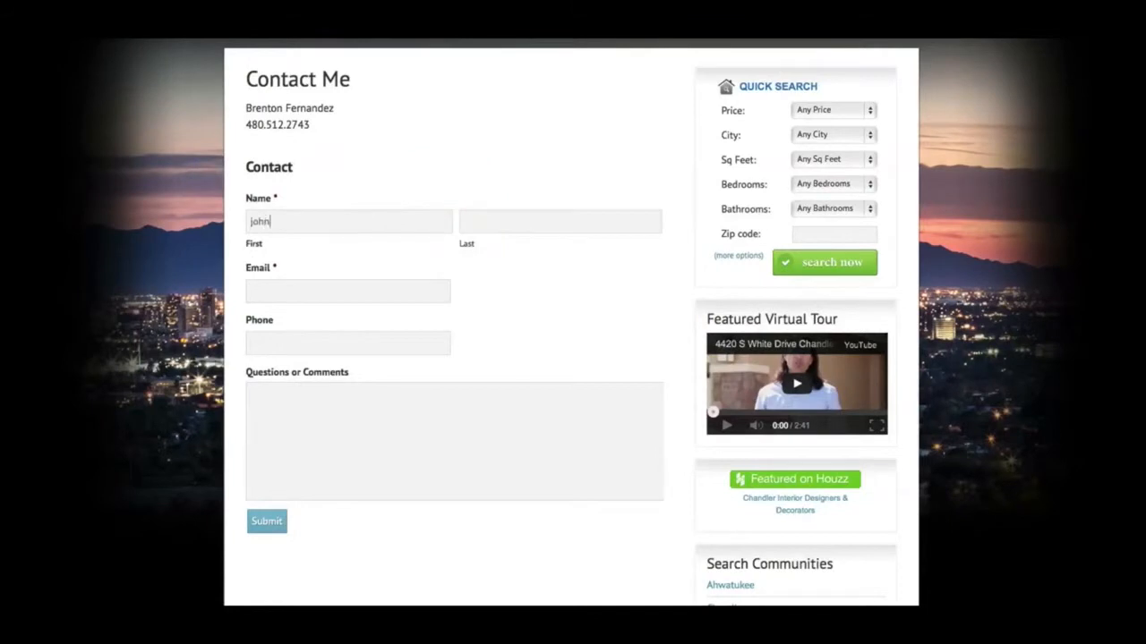